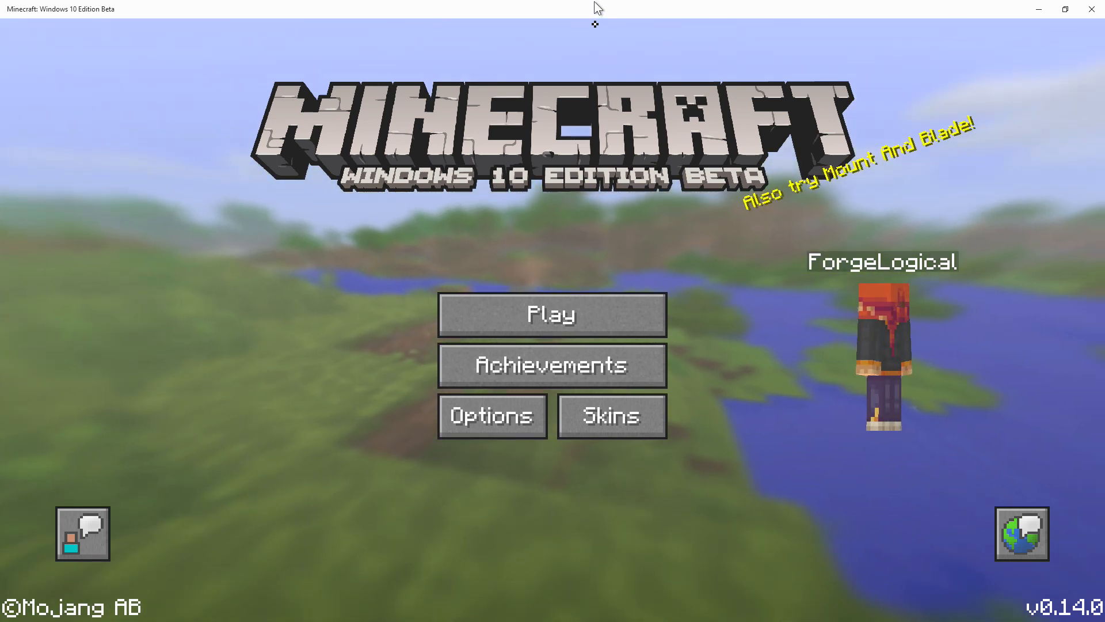
Close the running Minecraft v0.14.0 window to return to the desktop.
{"action": "left_click", "coordinate": [1053, 8]}
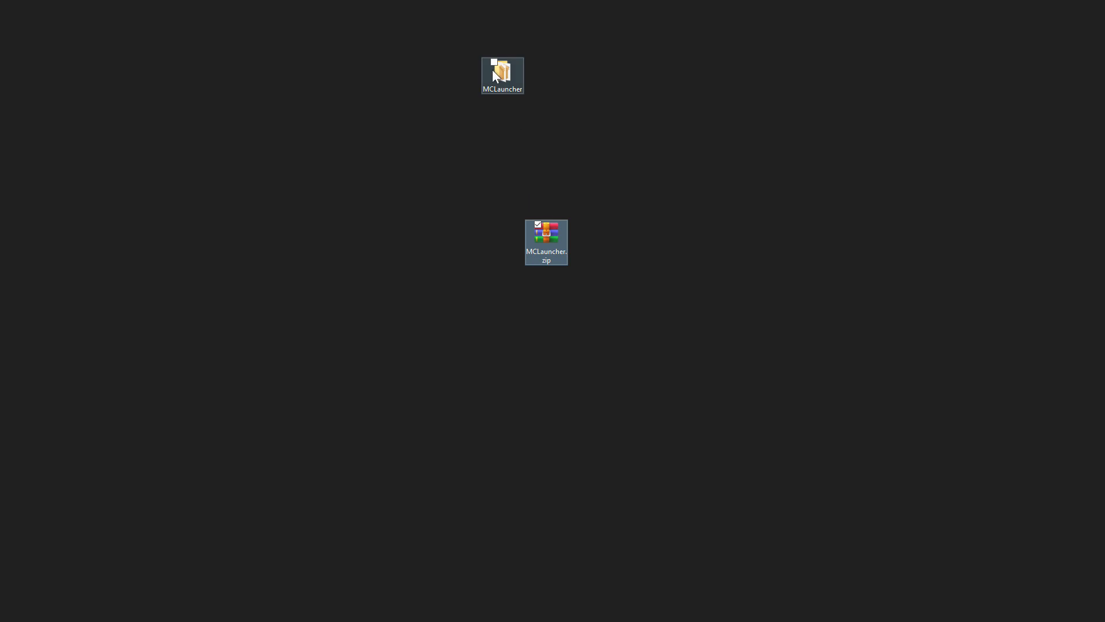
Extract MCLauncher.zip into an MCLauncher folder on the desktop and select it.
{"action": "right_click", "coordinate": [546, 241]}
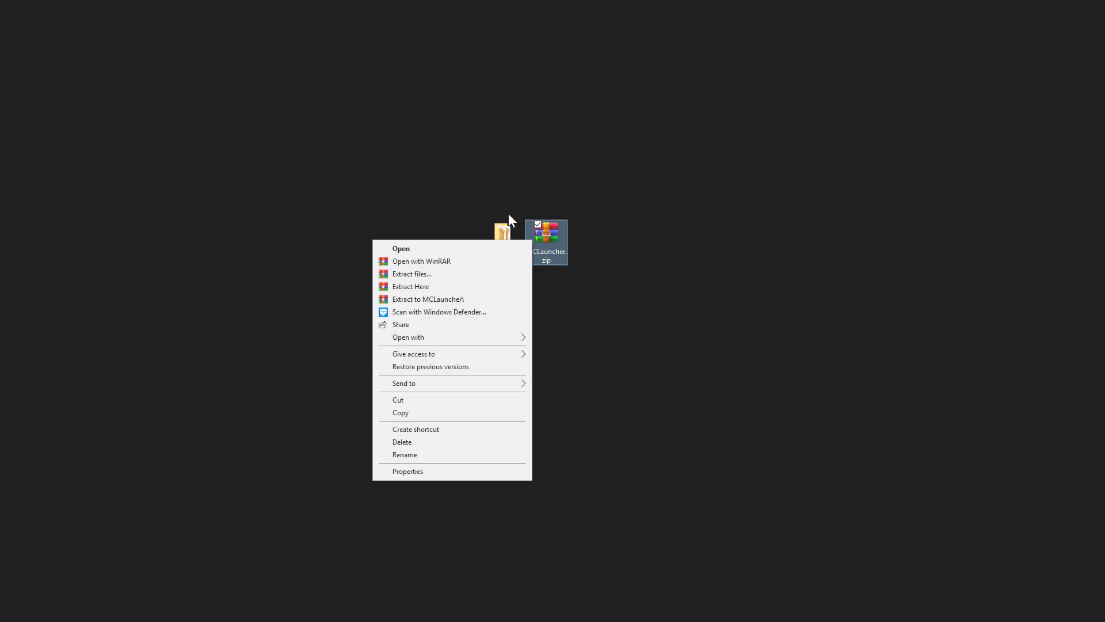
{"action": "mouse_move", "coordinate": [512, 159]}
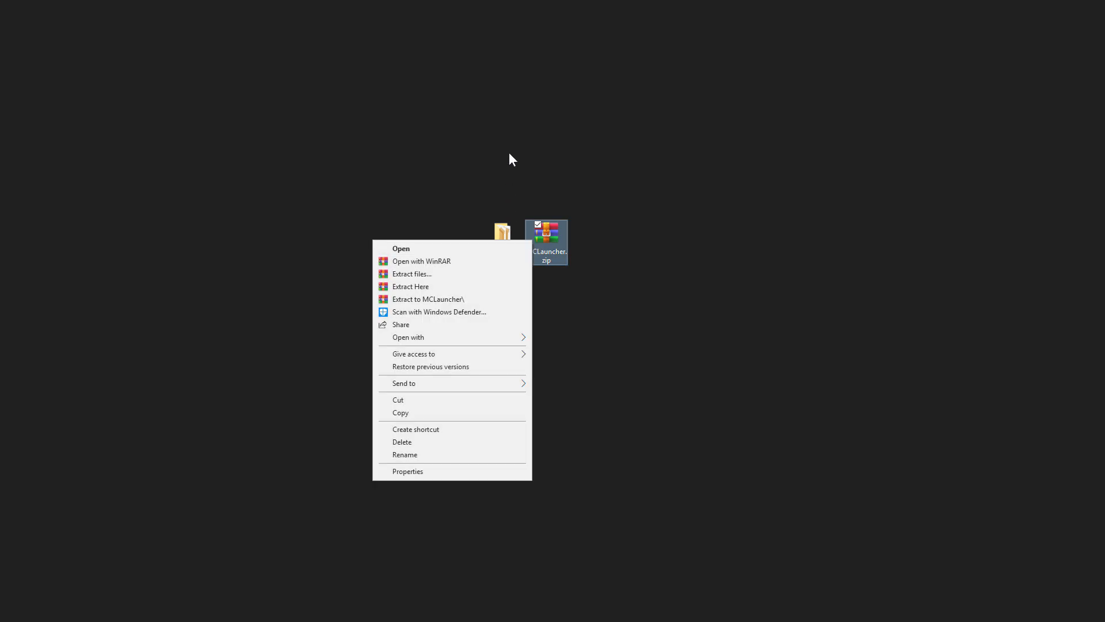
{"action": "left_click", "coordinate": [411, 287]}
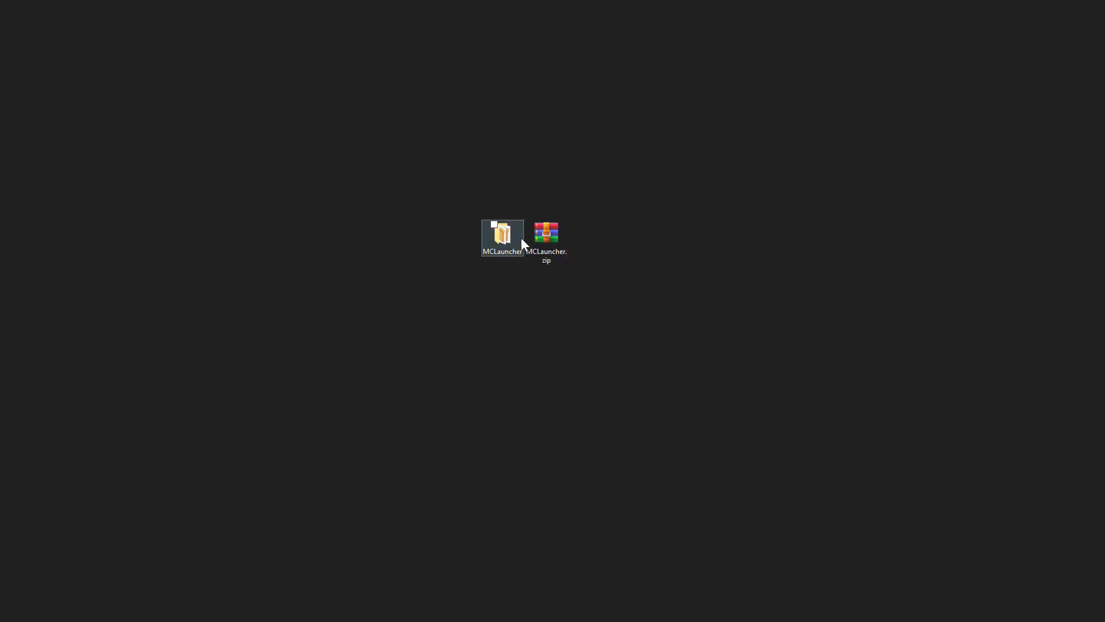
Browse into the MCLauncher folder and bring up the context menu for MCLauncher.exe.
{"action": "double_click", "coordinate": [502, 233]}
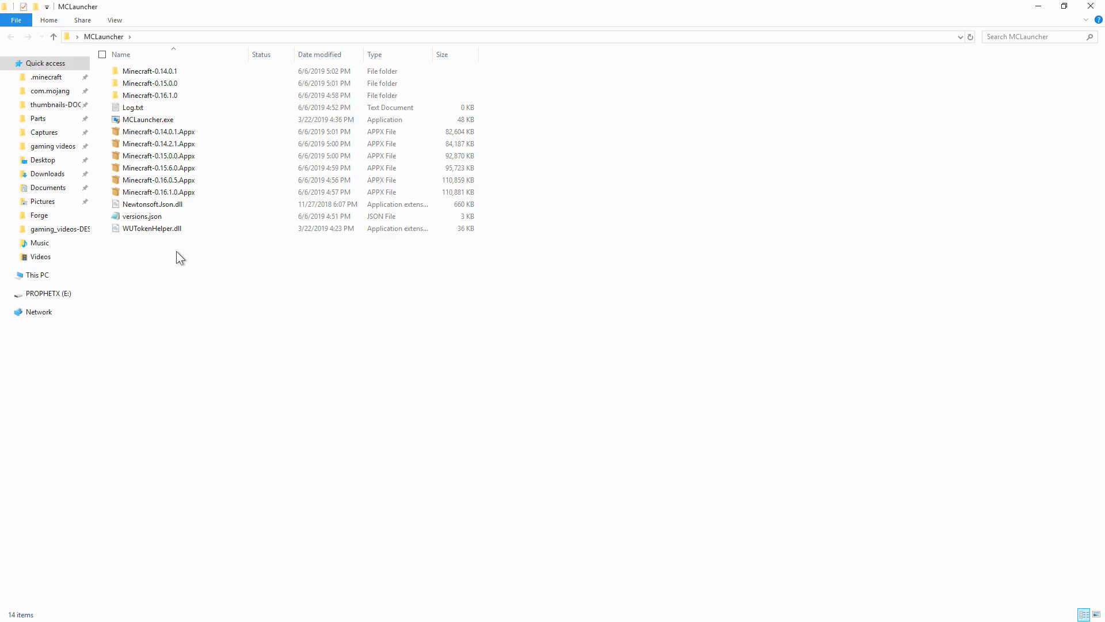
{"action": "left_click", "coordinate": [150, 71]}
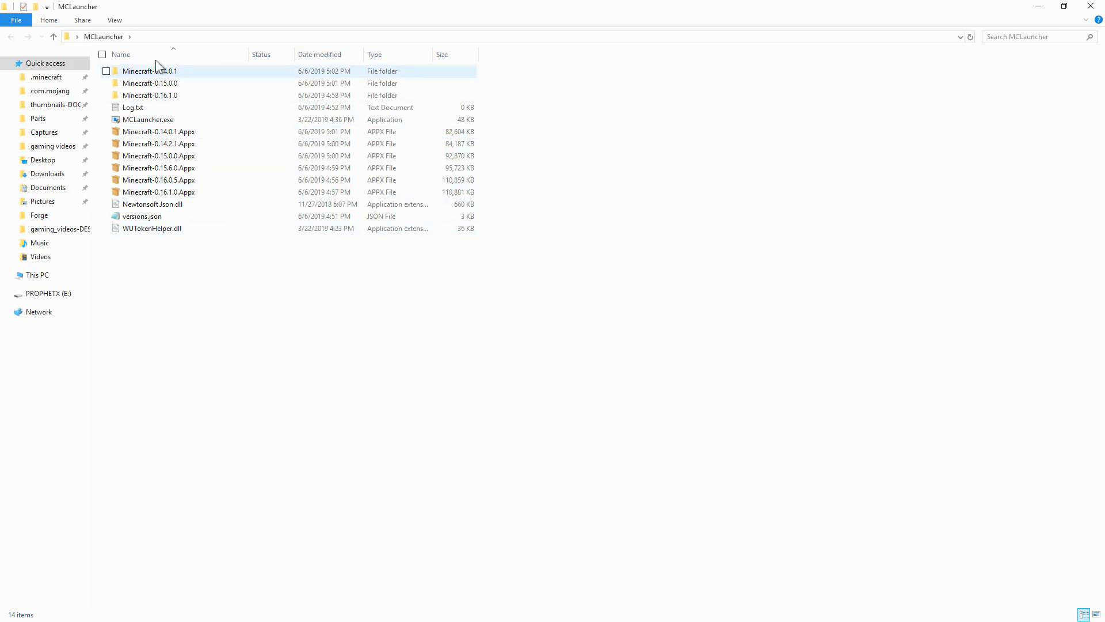
{"action": "left_click", "coordinate": [149, 119]}
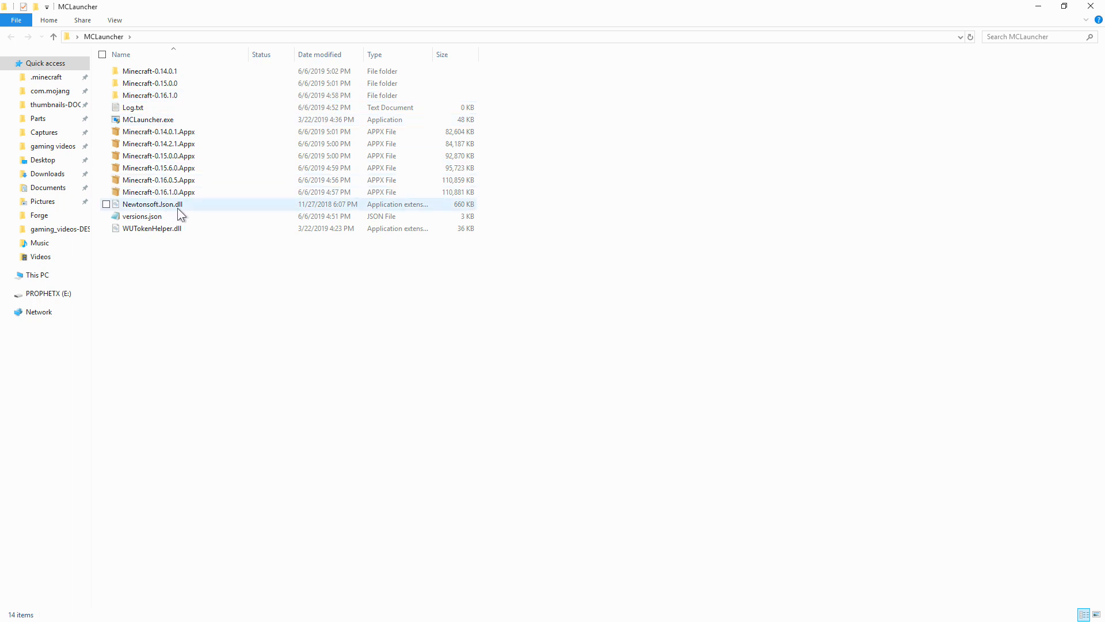
{"action": "mouse_move", "coordinate": [192, 231]}
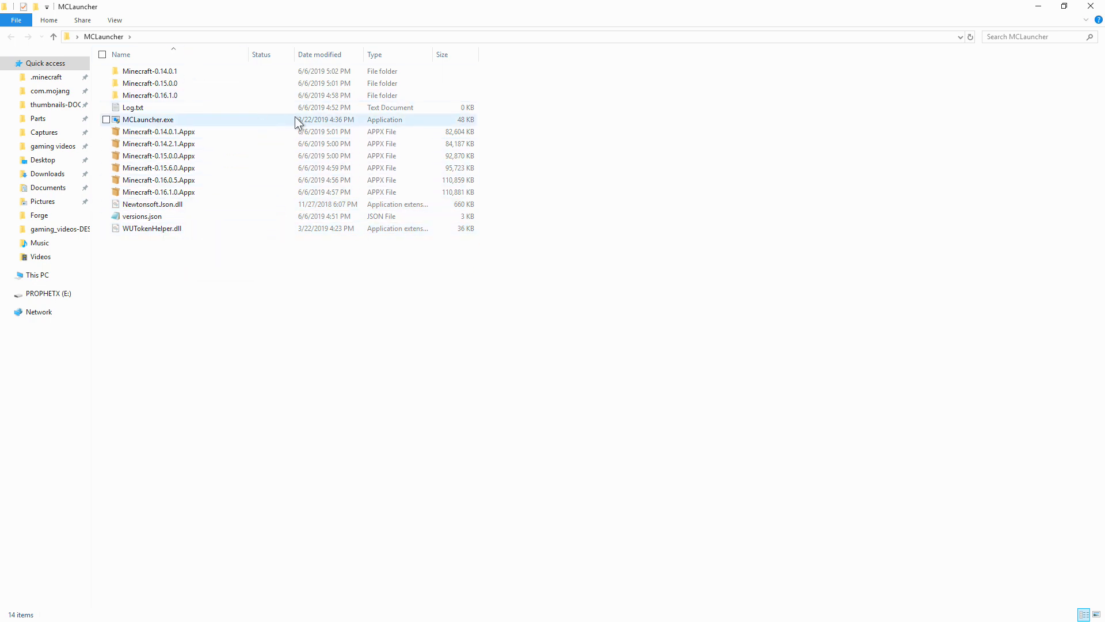
{"action": "left_click", "coordinate": [132, 107]}
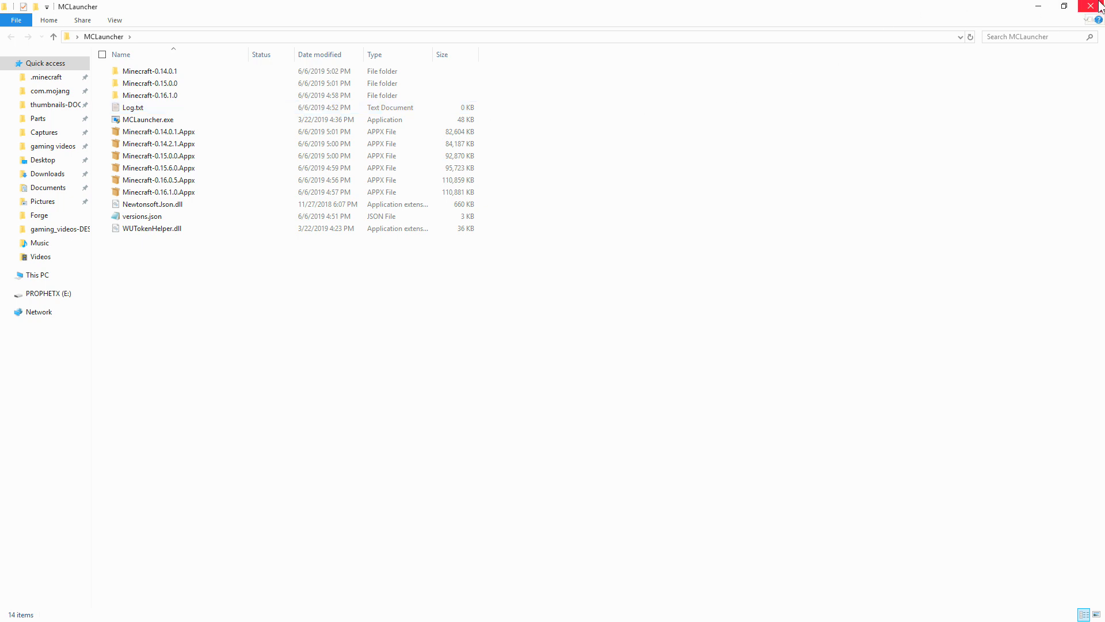
{"action": "mouse_move", "coordinate": [1095, 7]}
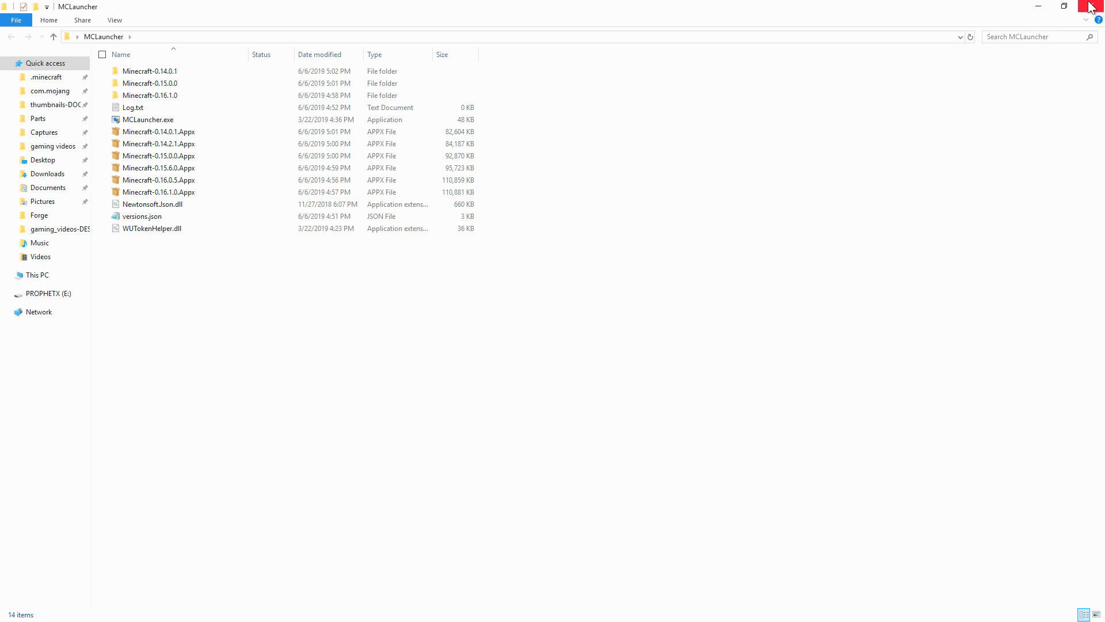
{"action": "mouse_move", "coordinate": [296, 107]}
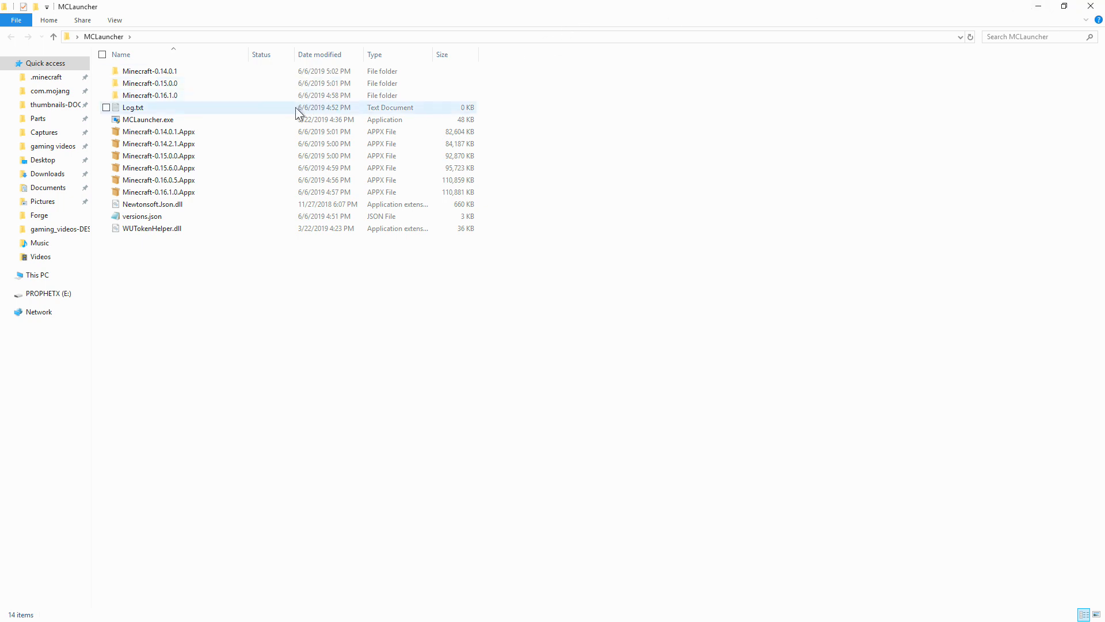
{"action": "right_click", "coordinate": [149, 118]}
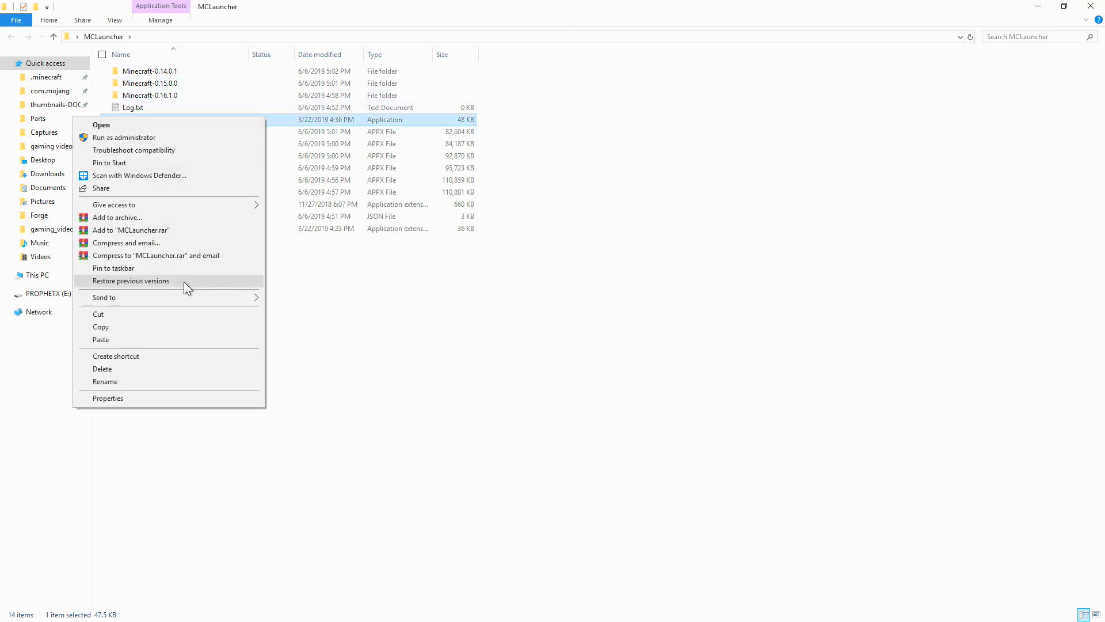
{"action": "mouse_move", "coordinate": [651, 271]}
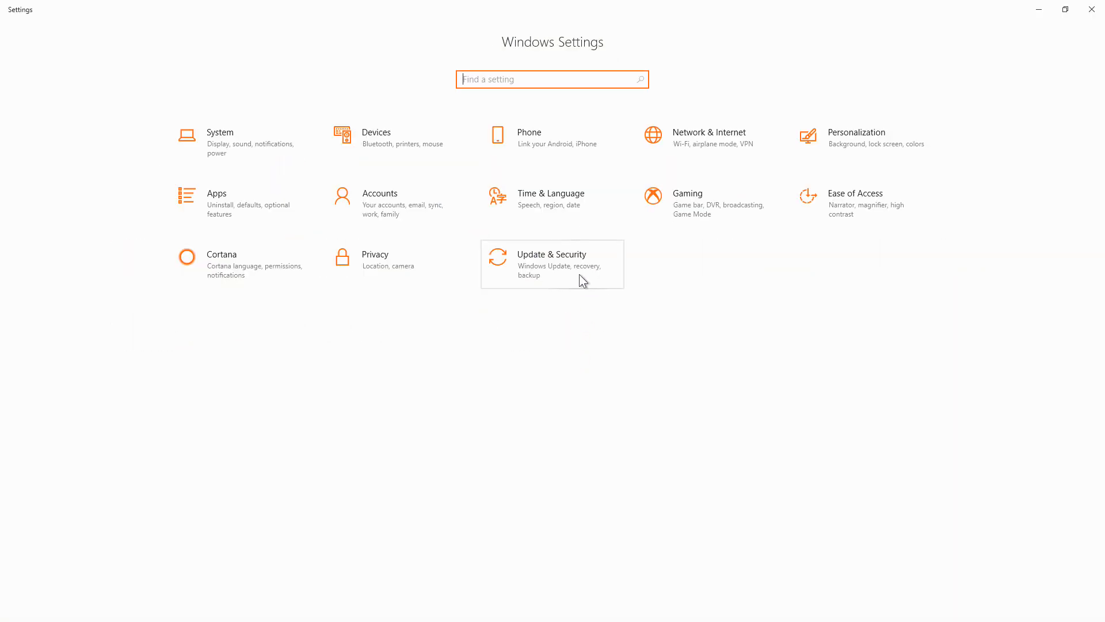
Go to Update & Security > For developers with Developer mode turned on.
{"action": "left_click", "coordinate": [552, 264]}
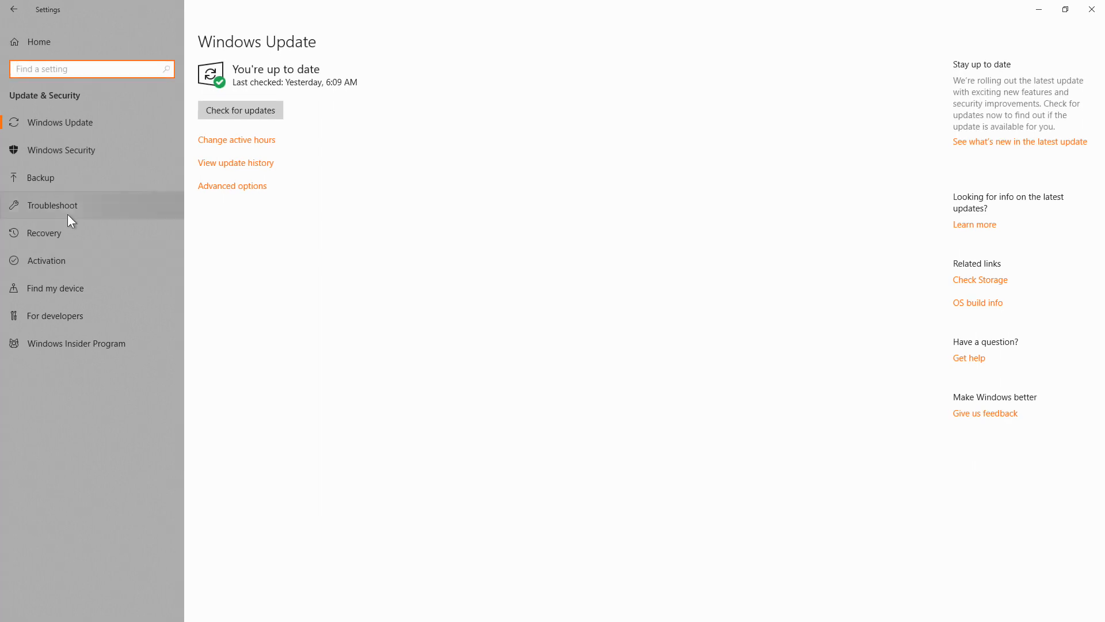
{"action": "mouse_move", "coordinate": [56, 285]}
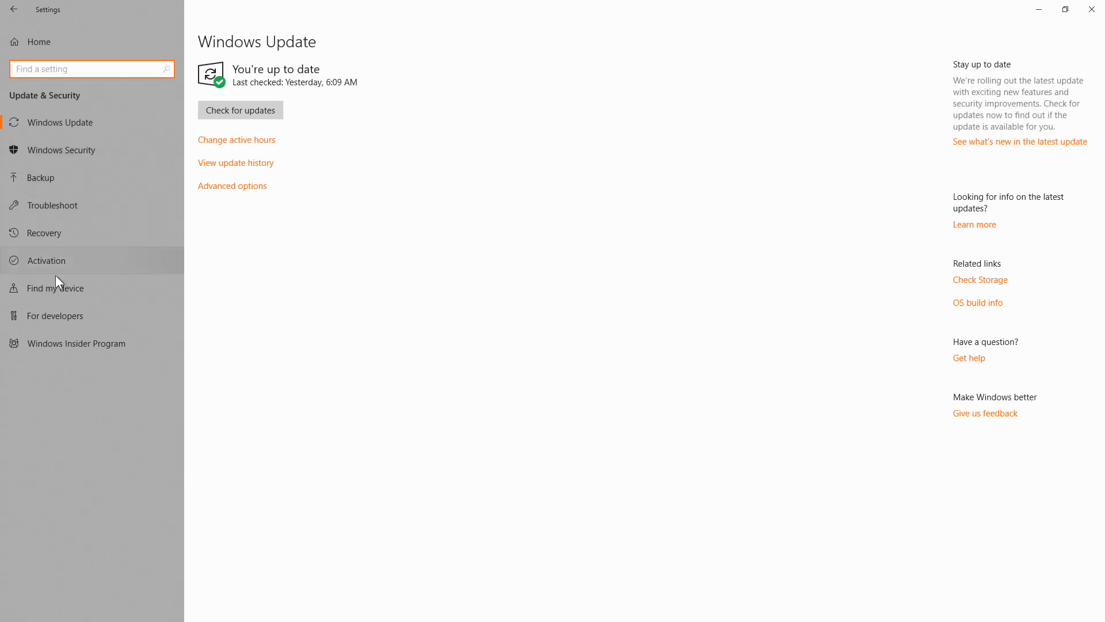
{"action": "left_click", "coordinate": [55, 315]}
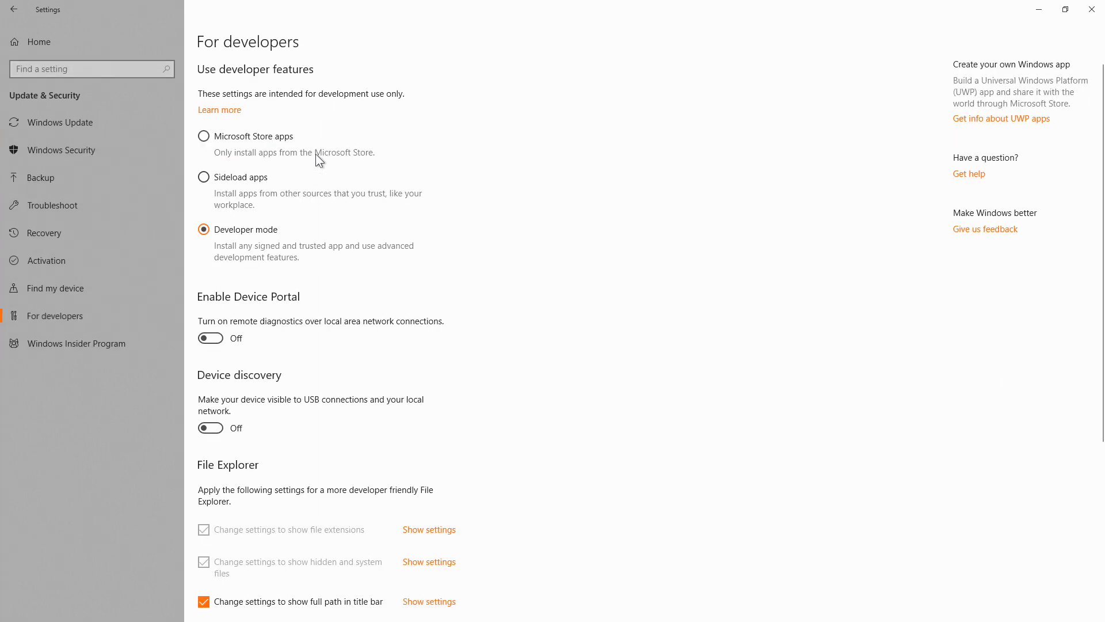
{"action": "mouse_move", "coordinate": [278, 243]}
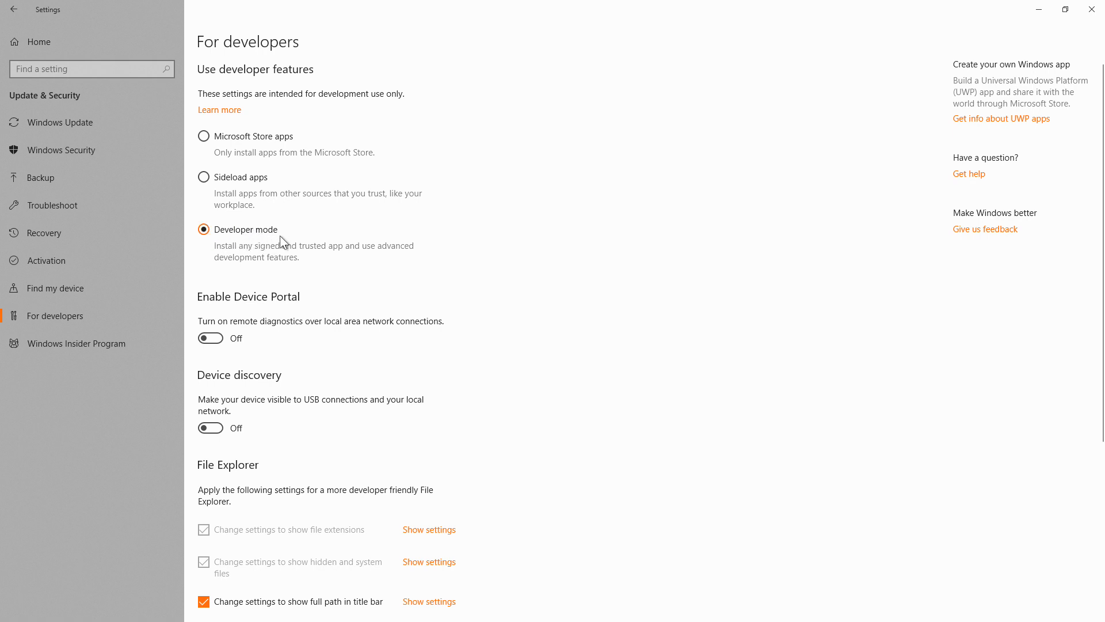
{"action": "mouse_move", "coordinate": [676, 224]}
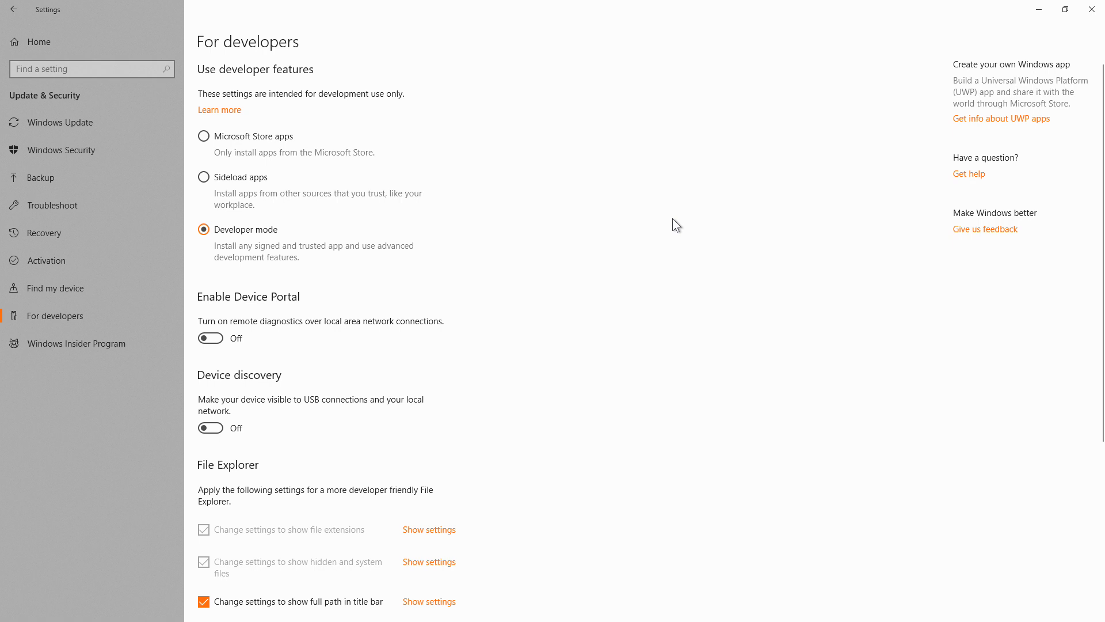
{"action": "mouse_move", "coordinate": [259, 244]}
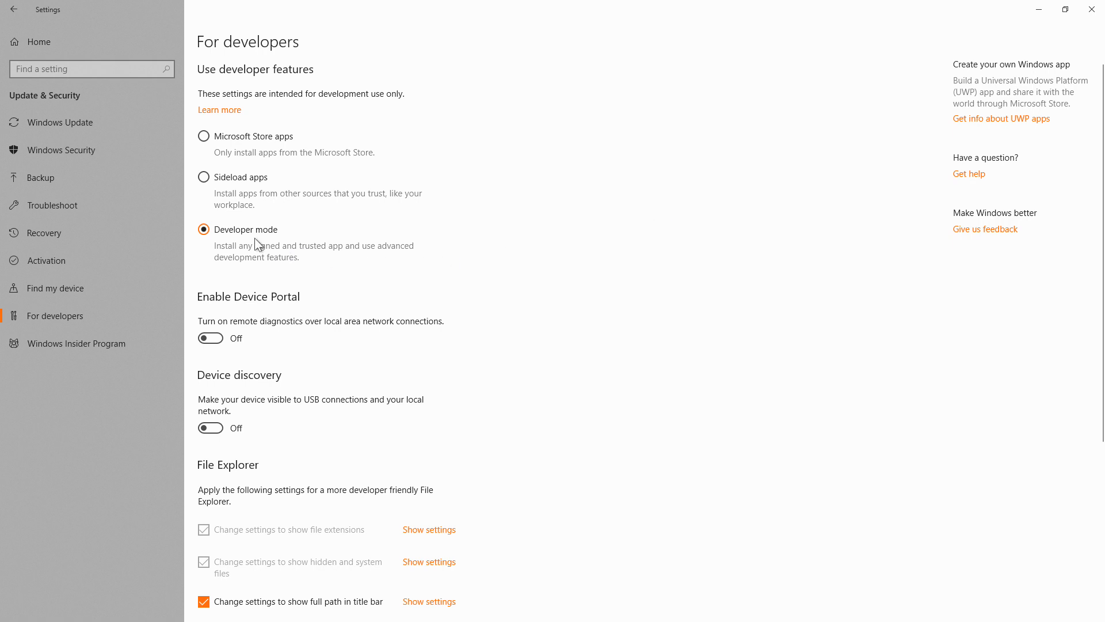
{"action": "mouse_move", "coordinate": [1092, 9]}
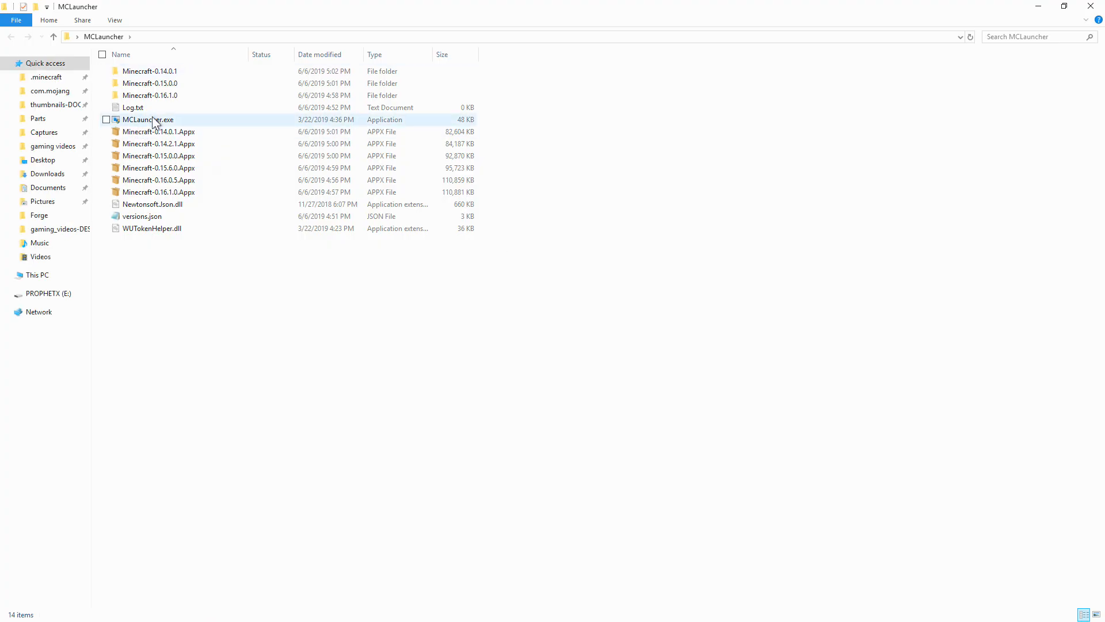
{"action": "mouse_move", "coordinate": [147, 119]}
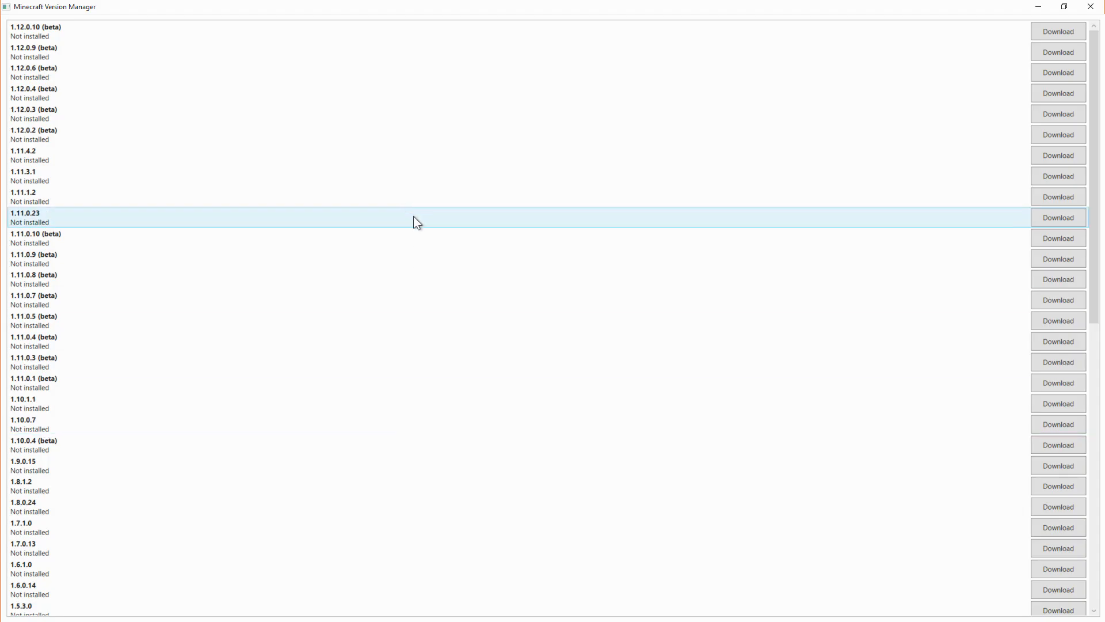
{"action": "scroll", "scroll_direction": "down", "scroll_amount": 3}
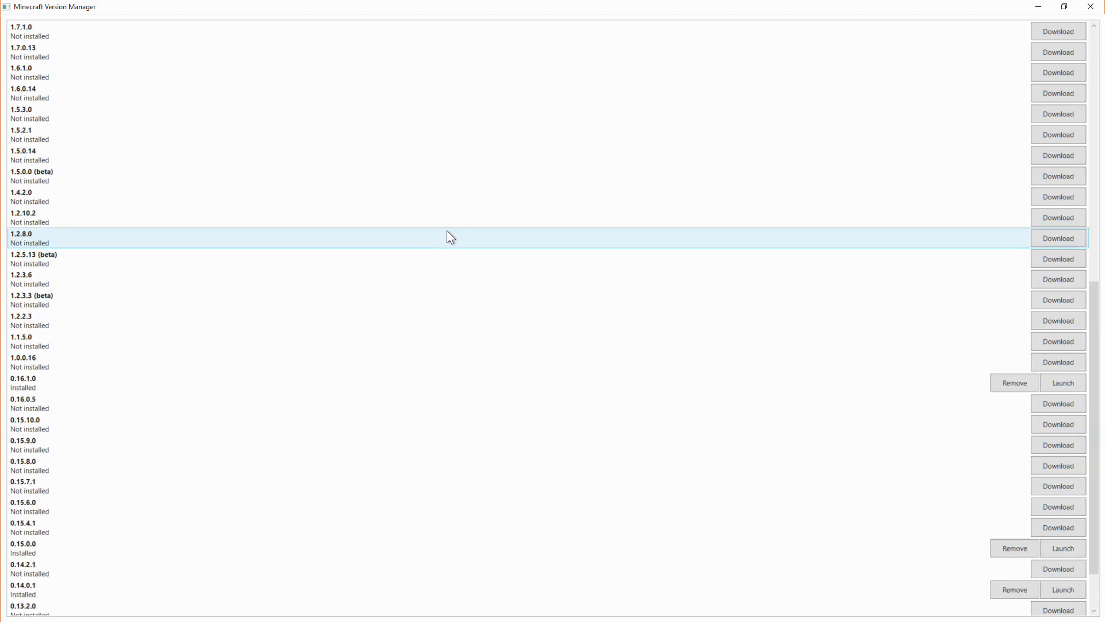
{"action": "scroll", "scroll_direction": "down", "scroll_amount": 3}
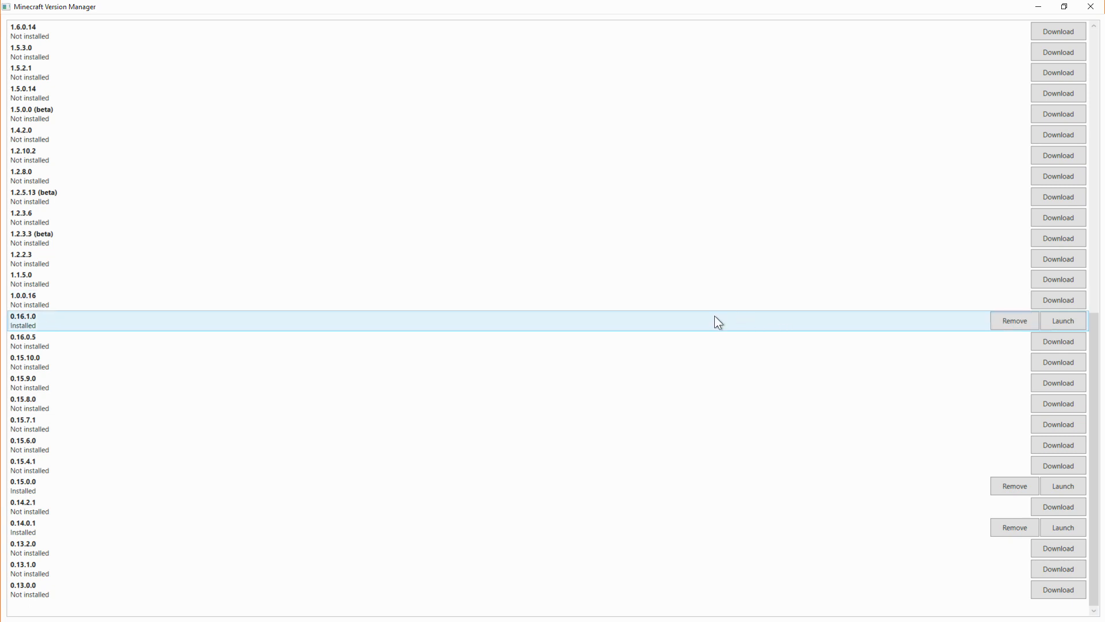
{"action": "mouse_move", "coordinate": [583, 335]}
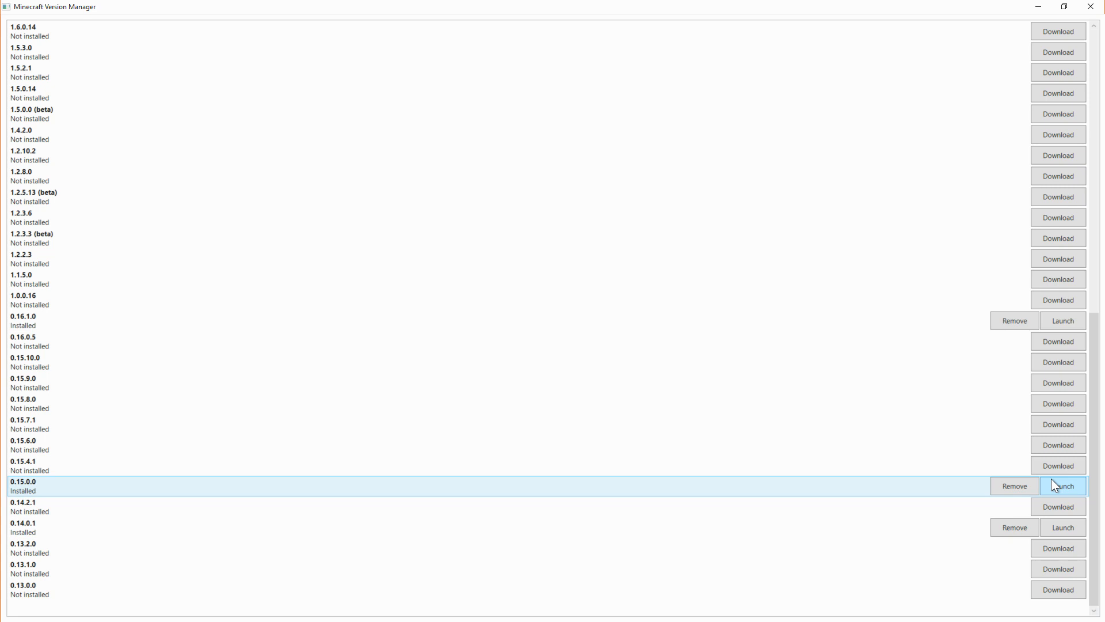
{"action": "scroll", "scroll_direction": "up", "scroll_amount": 3}
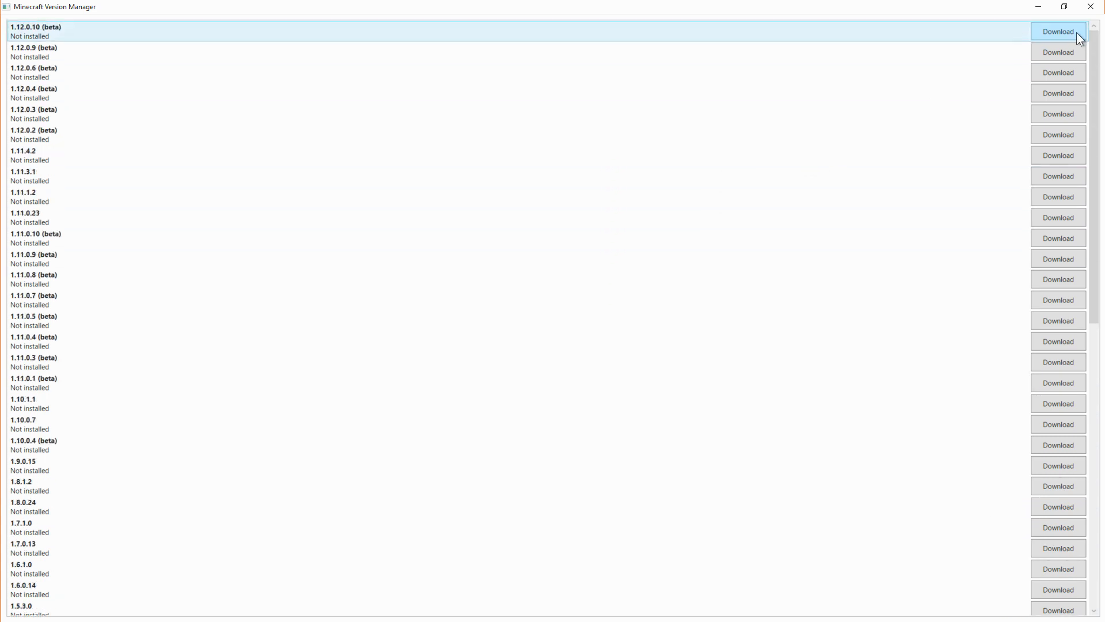
{"action": "scroll", "scroll_direction": "down", "scroll_amount": 3}
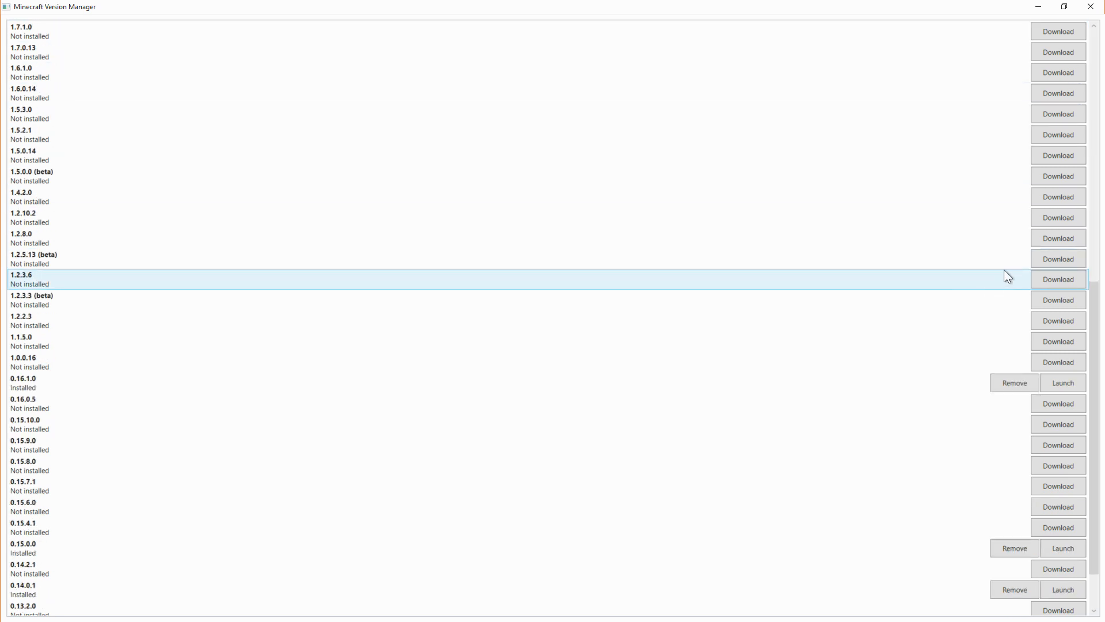
{"action": "scroll", "scroll_direction": "down", "scroll_amount": 3}
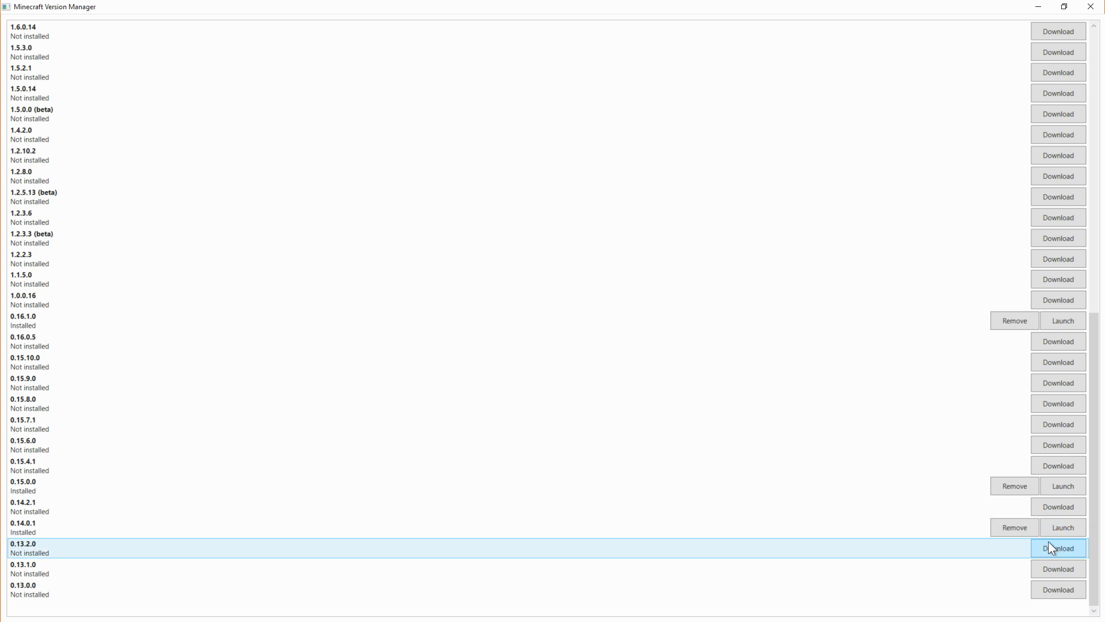
{"action": "left_click", "coordinate": [1058, 548]}
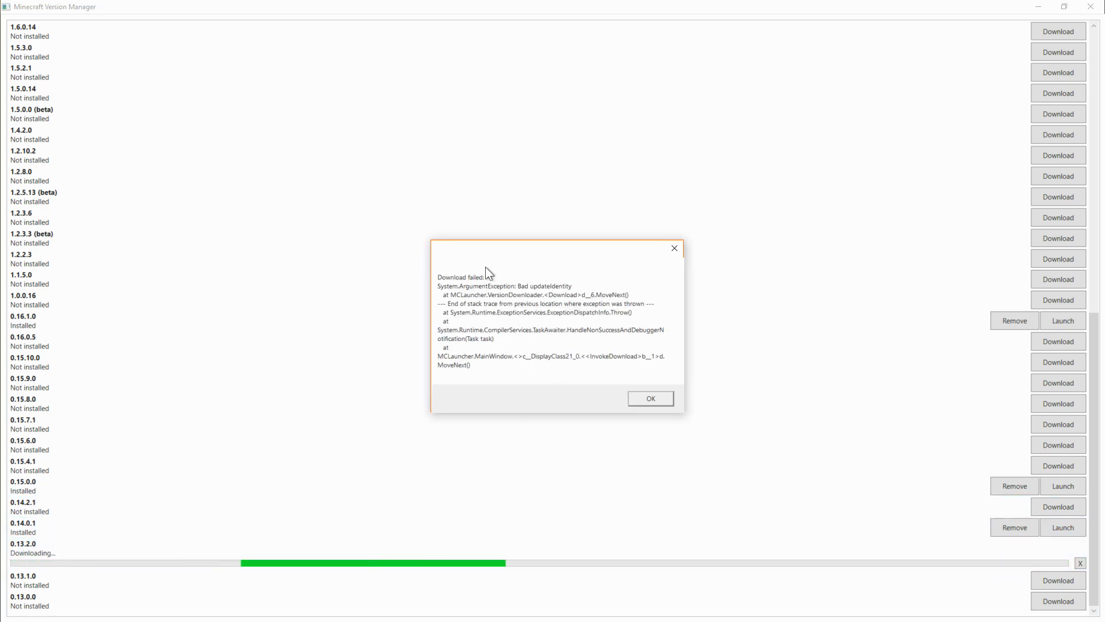
{"action": "left_click", "coordinate": [649, 398]}
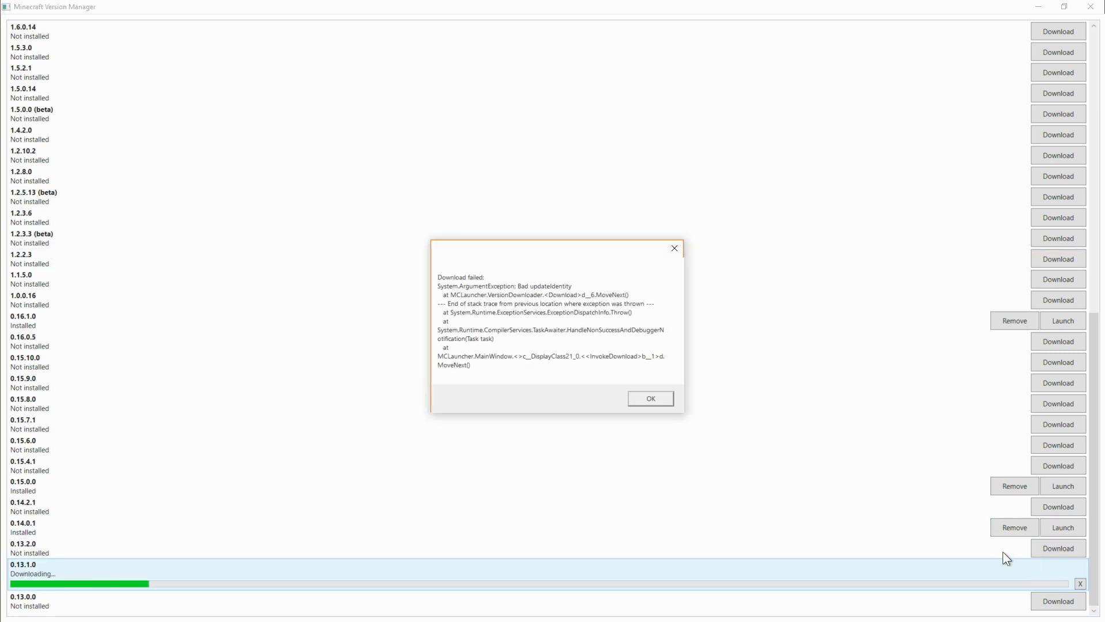
{"action": "left_click", "coordinate": [650, 398]}
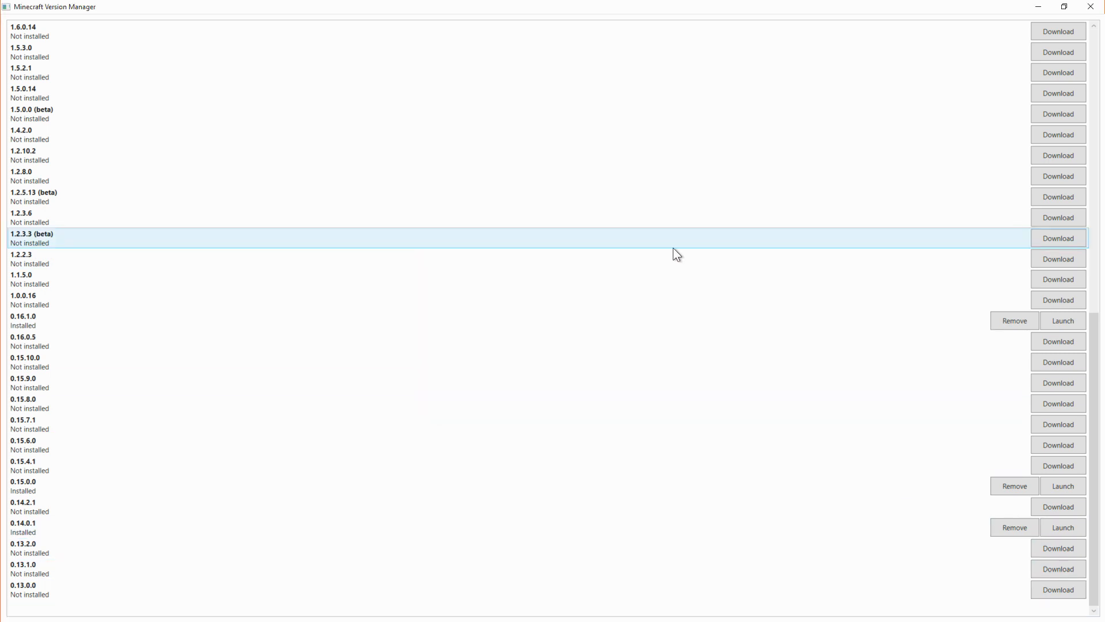
{"action": "left_click", "coordinate": [1057, 589]}
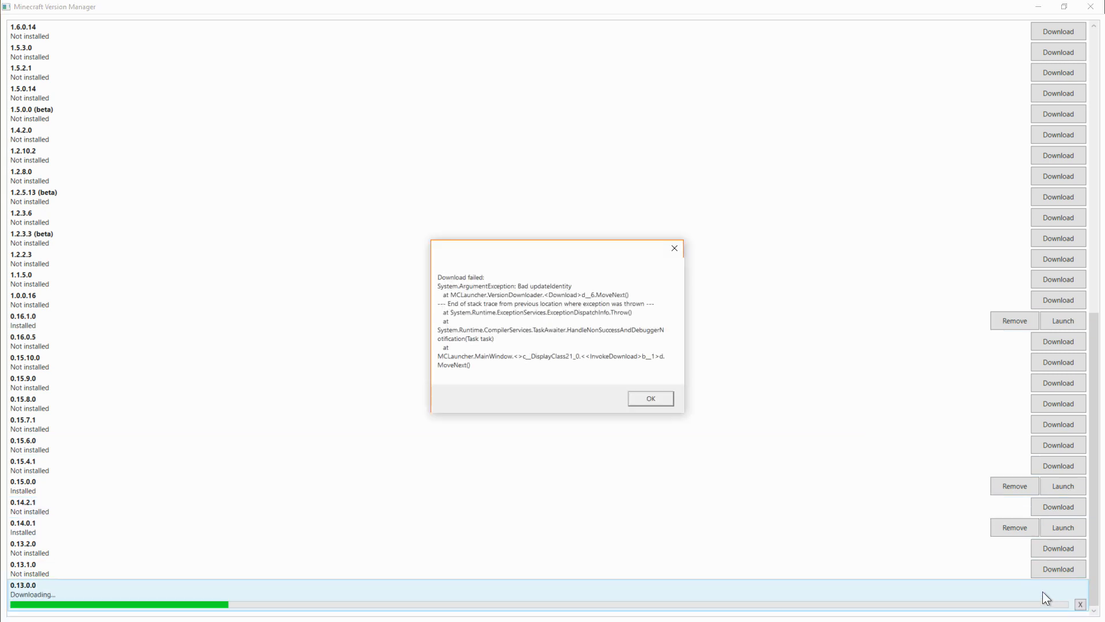
{"action": "left_click", "coordinate": [650, 398]}
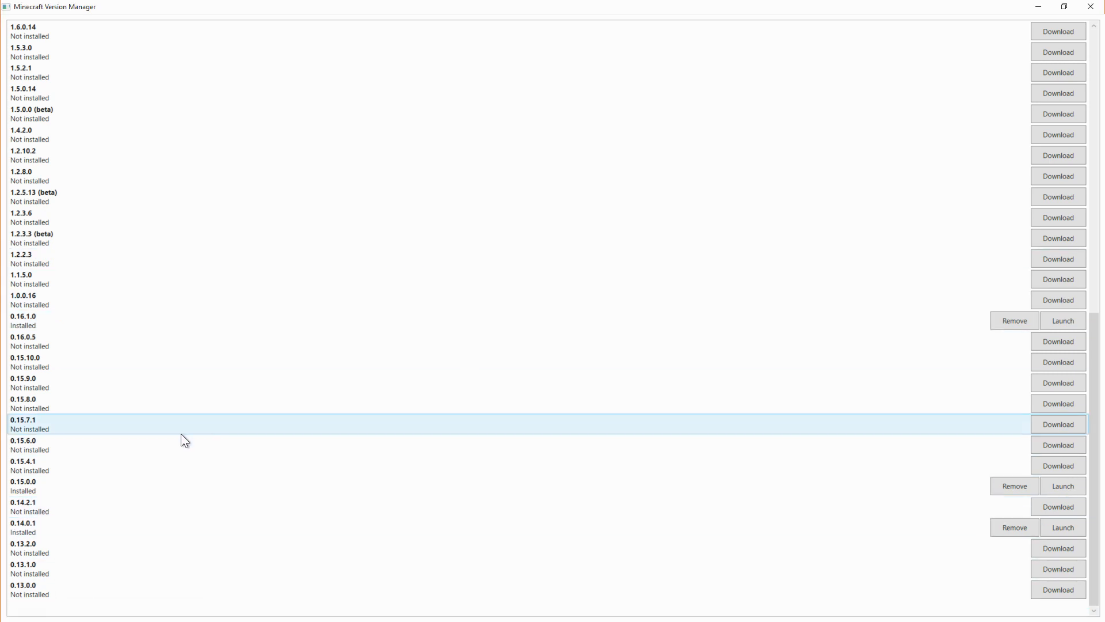
{"action": "left_click", "coordinate": [56, 590]}
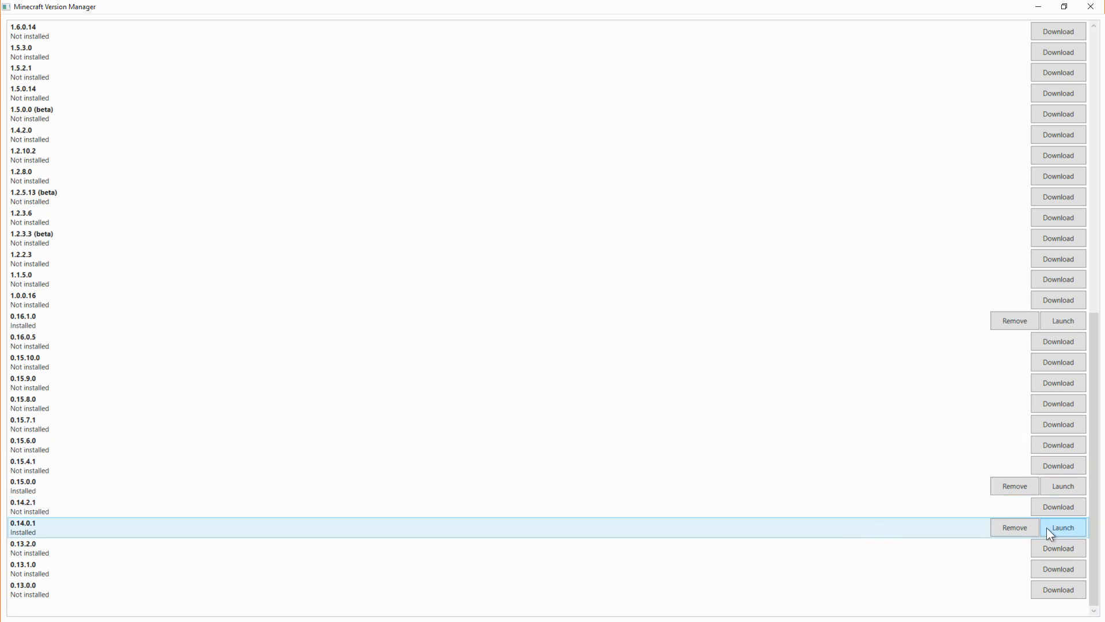
{"action": "mouse_move", "coordinate": [1062, 525]}
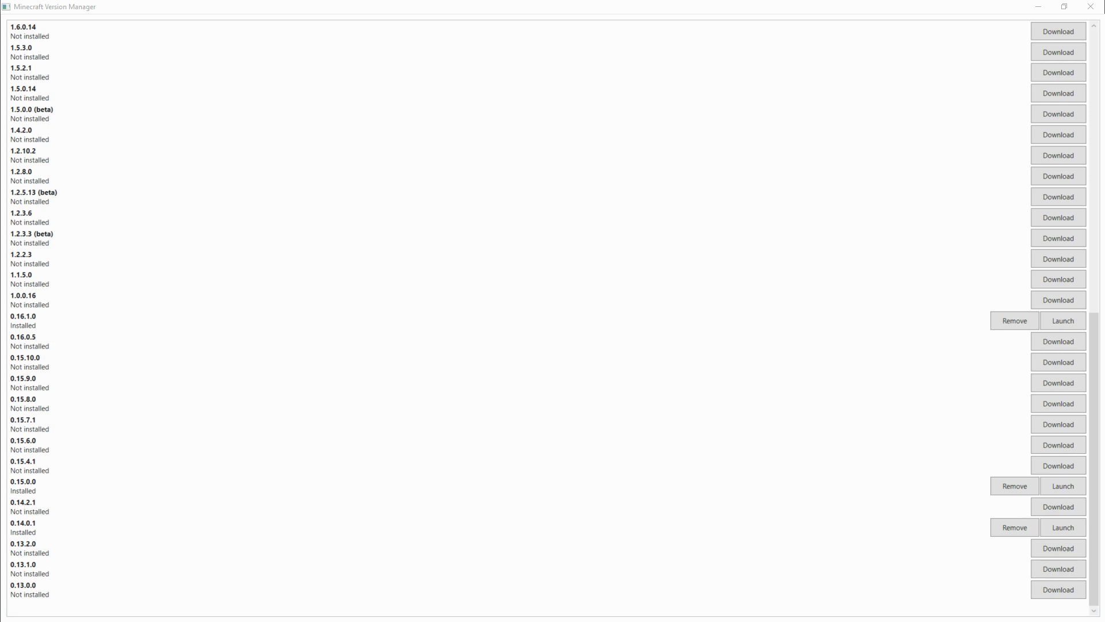
Launch Minecraft 0.14.0.1 from MCLauncher, retrying once until the game starts.
{"action": "left_click", "coordinate": [494, 486]}
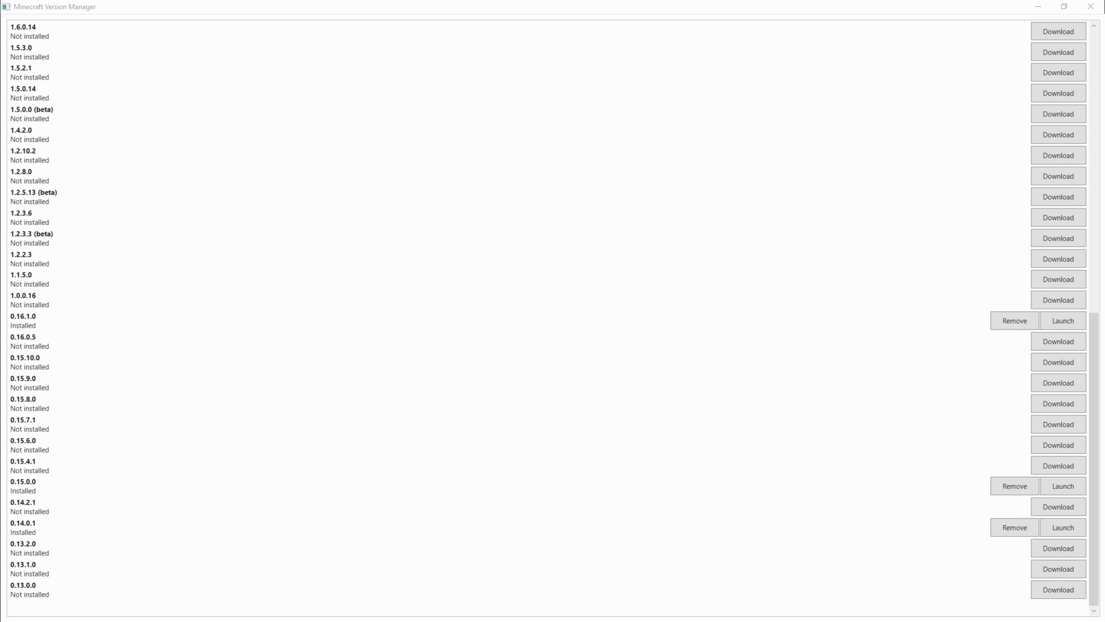
{"action": "left_click", "coordinate": [1062, 320]}
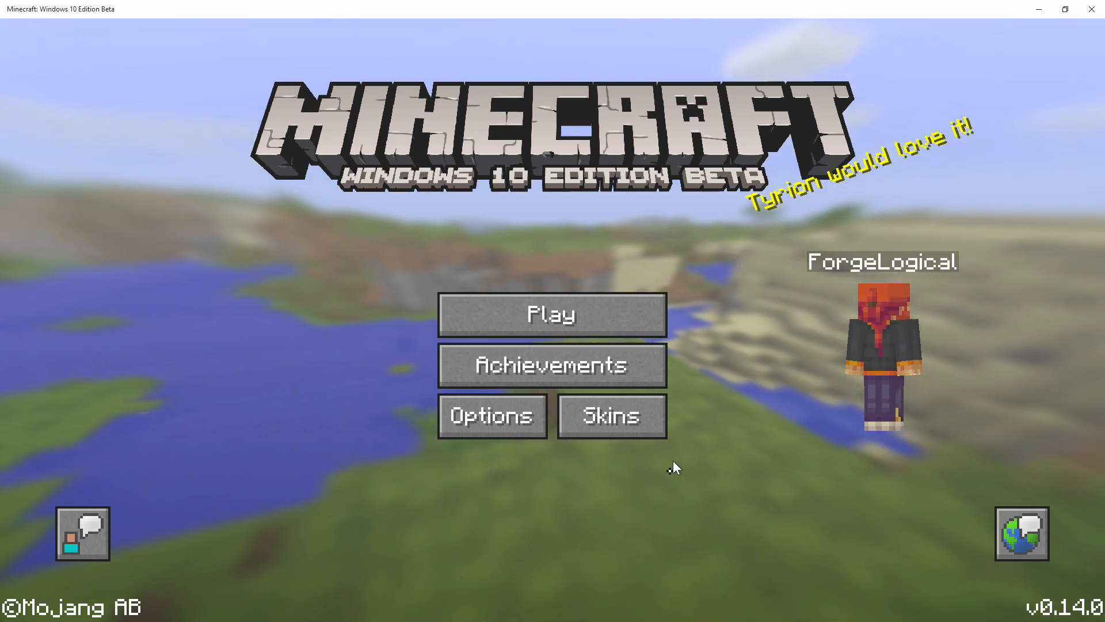
{"action": "mouse_move", "coordinate": [610, 415]}
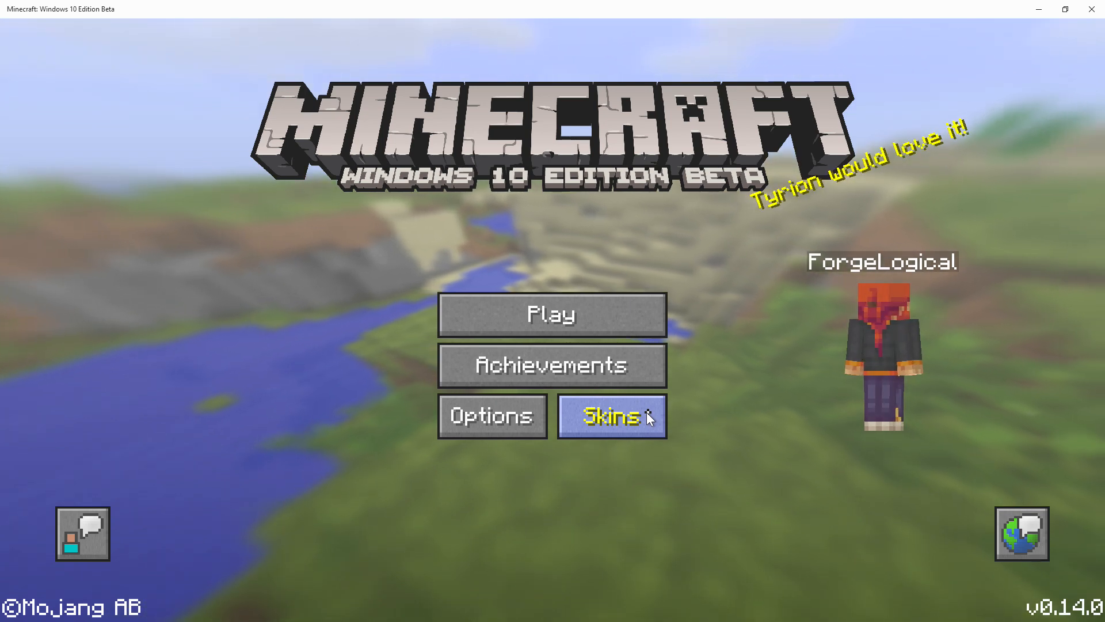
{"action": "mouse_move", "coordinate": [666, 285]}
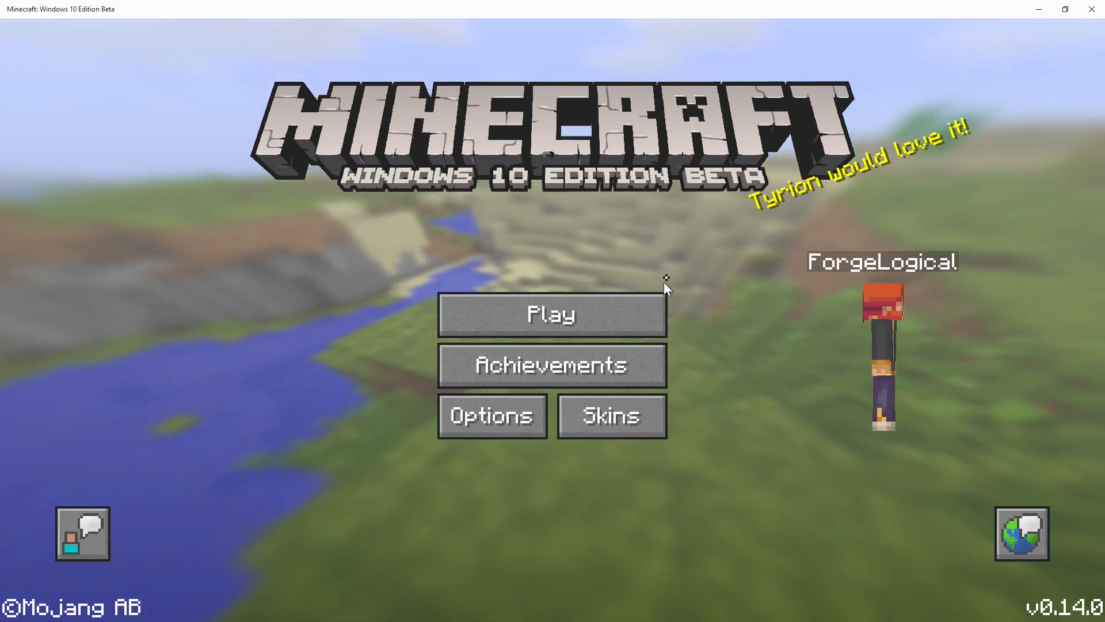